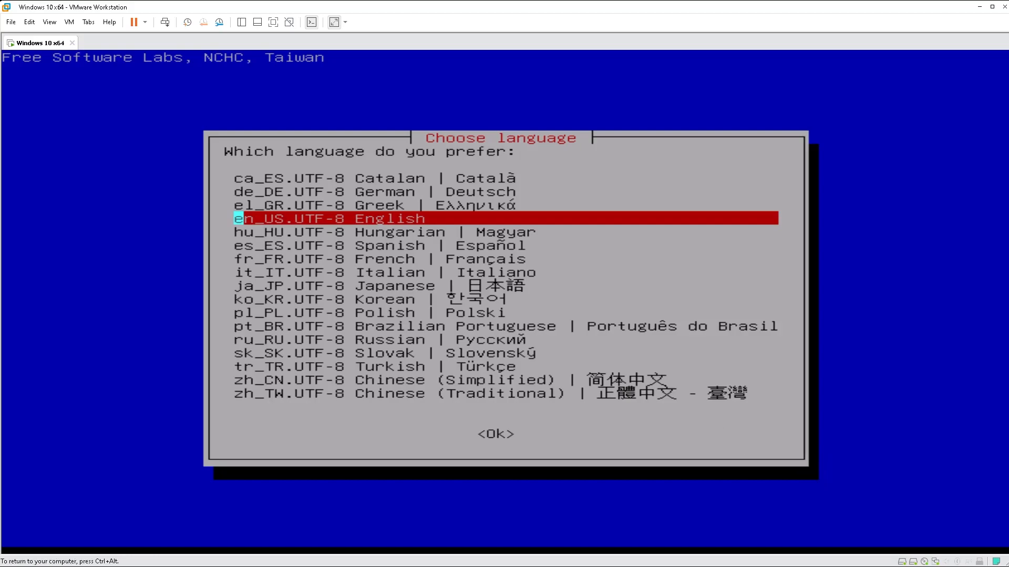
Step: Choose en_US.UTF-8 English and keep the default US keyboard layout
key(Return)
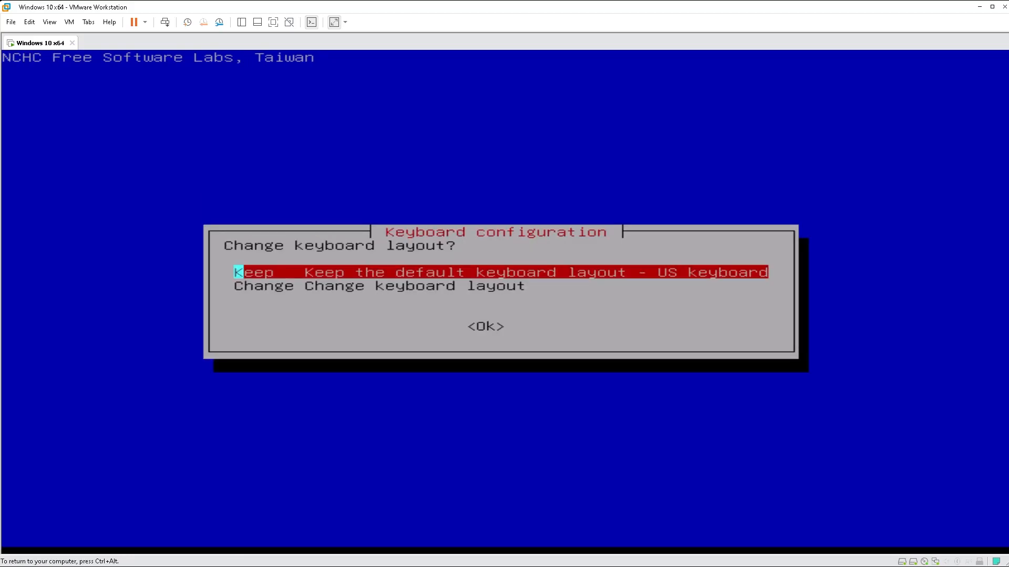
key(Return)
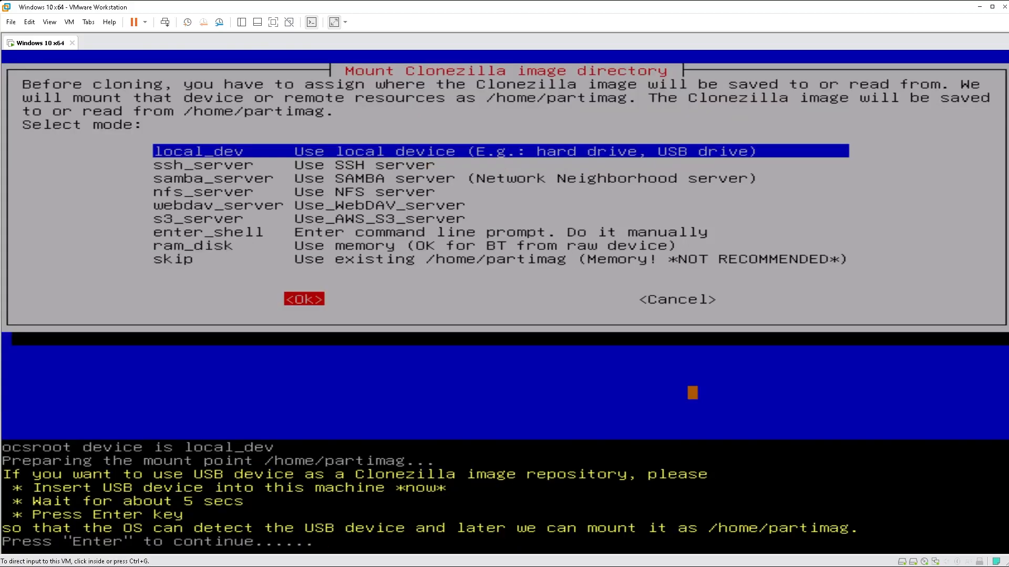
mouse_move(836, 395)
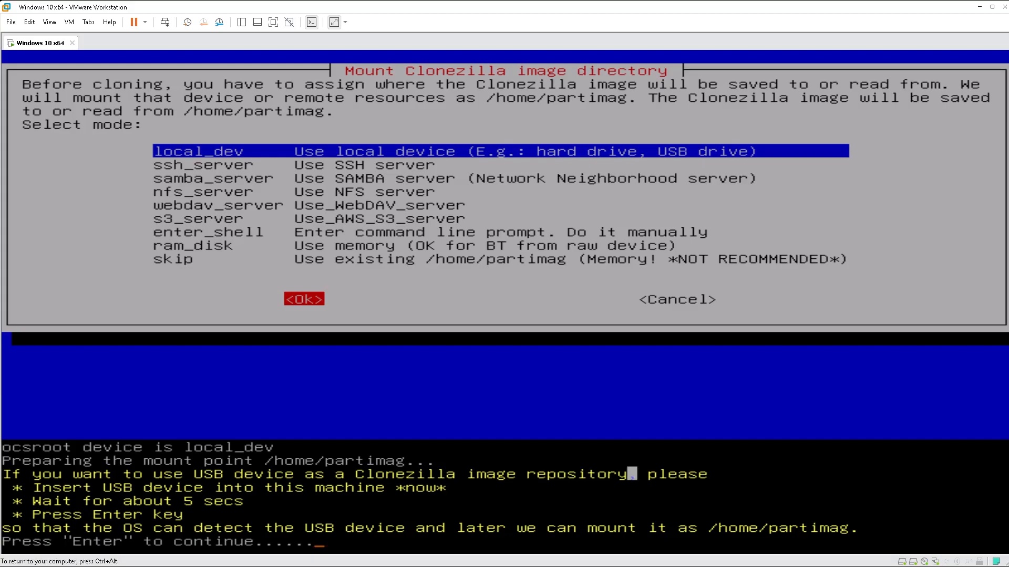
Step: Continue past the USB insertion prompt after attaching the external drive
key(Return)
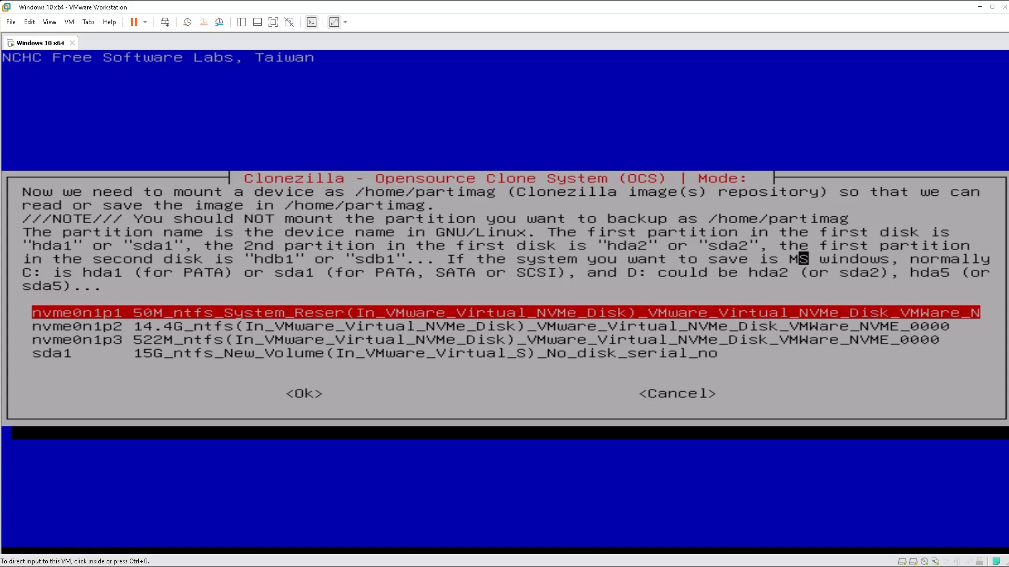
mouse_move(723, 379)
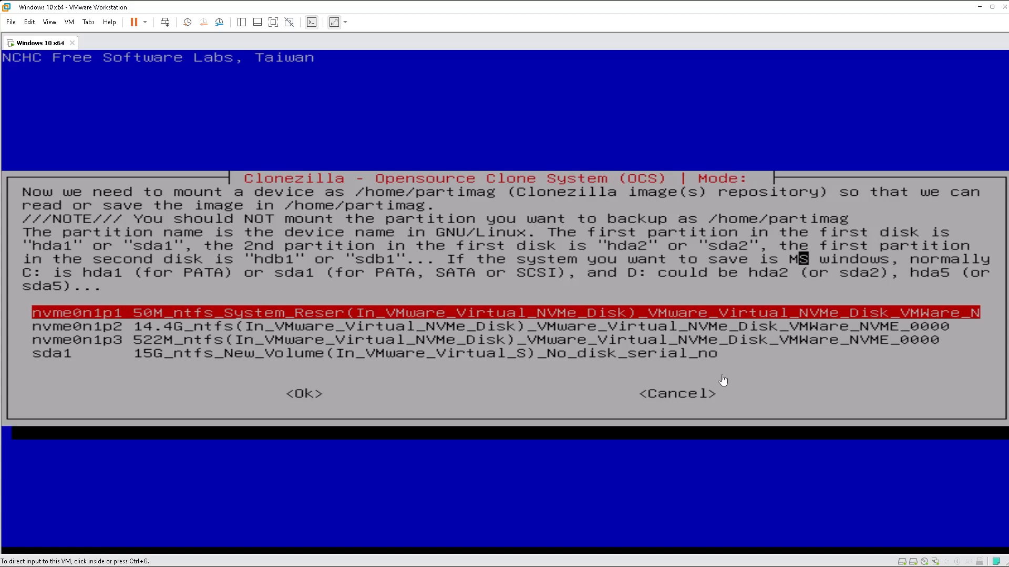
mouse_move(734, 343)
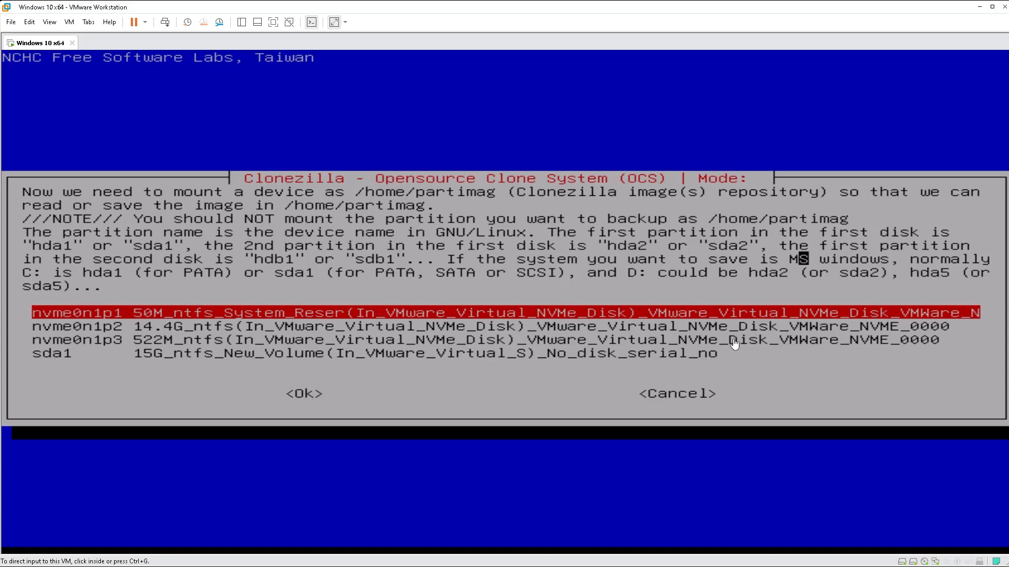
Step: Select sda1 (15G_ntfs_New_Volume) as the image repository partition
key(Down)
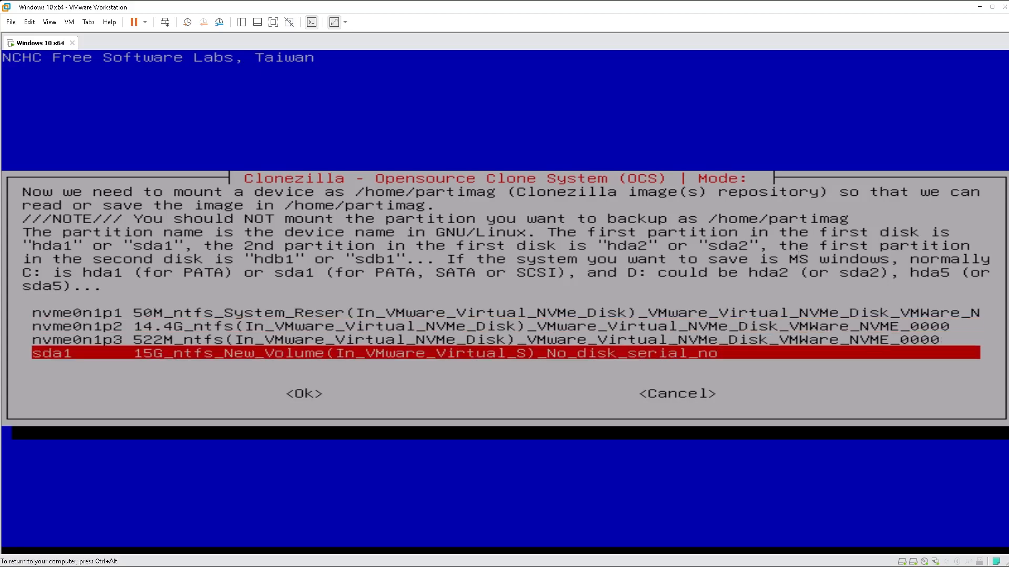
click(303, 393)
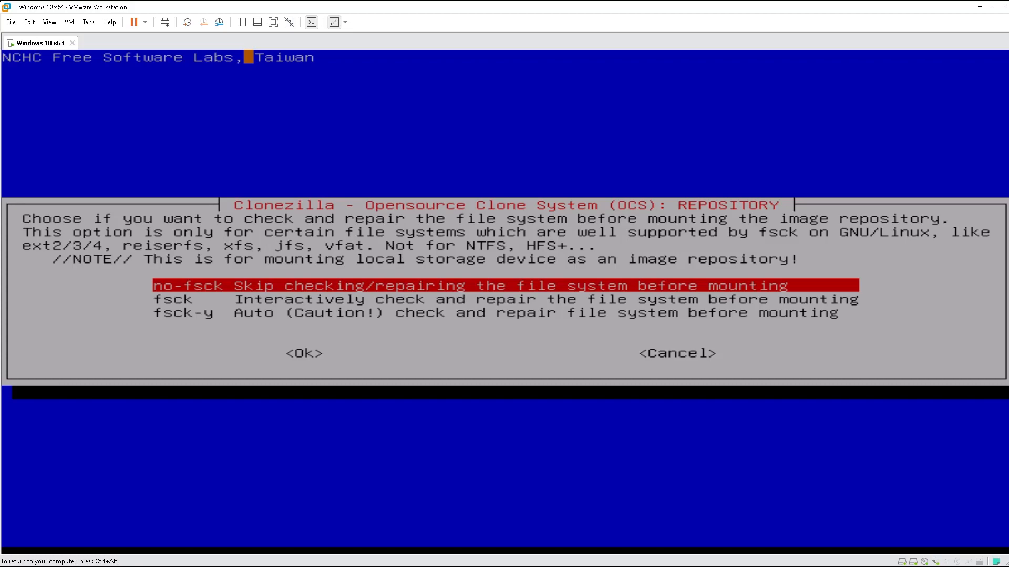
mouse_move(288, 219)
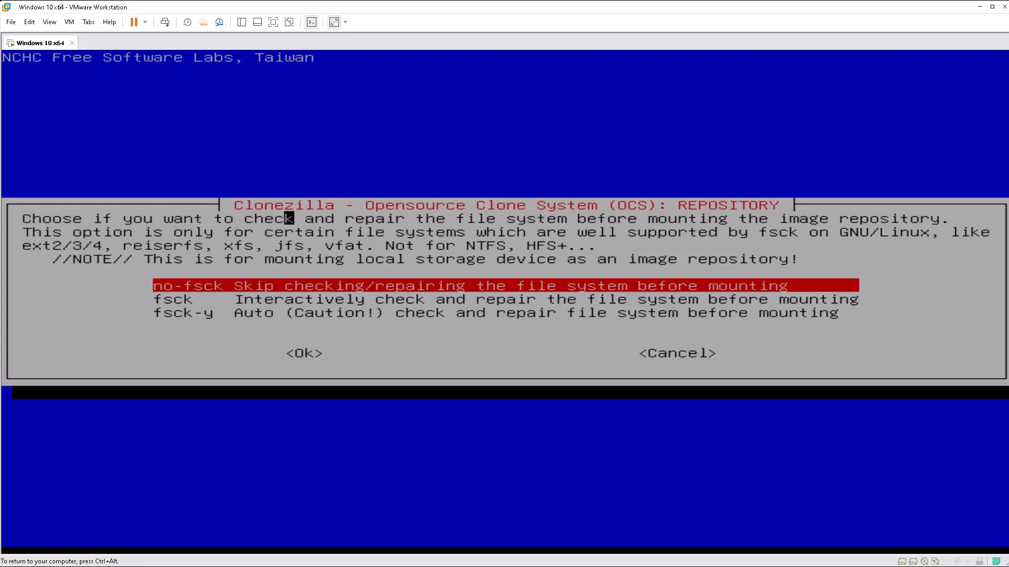
mouse_move(309, 258)
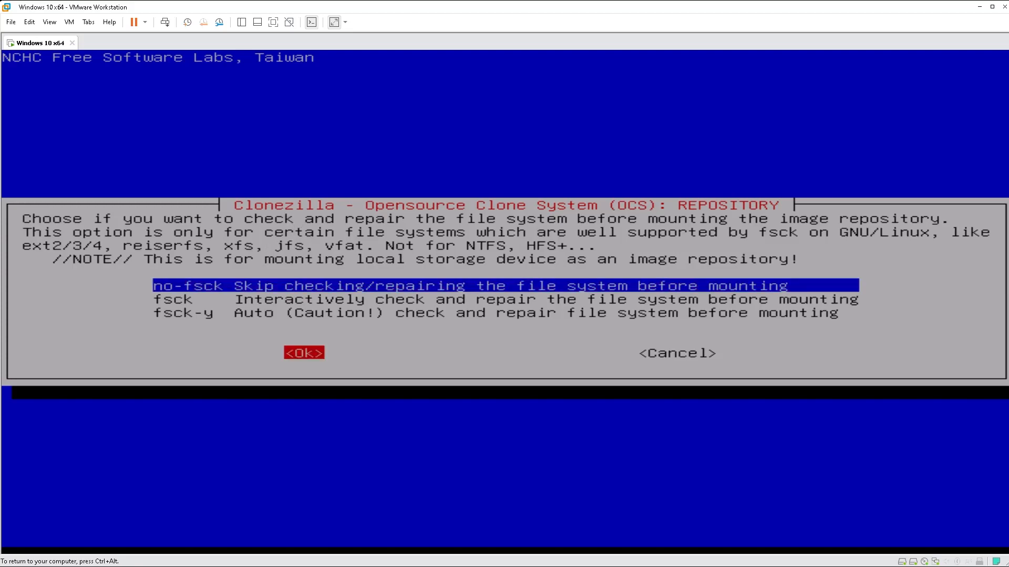
Step: Keep no-fsck so sda1 mounts without a file system check
click(303, 353)
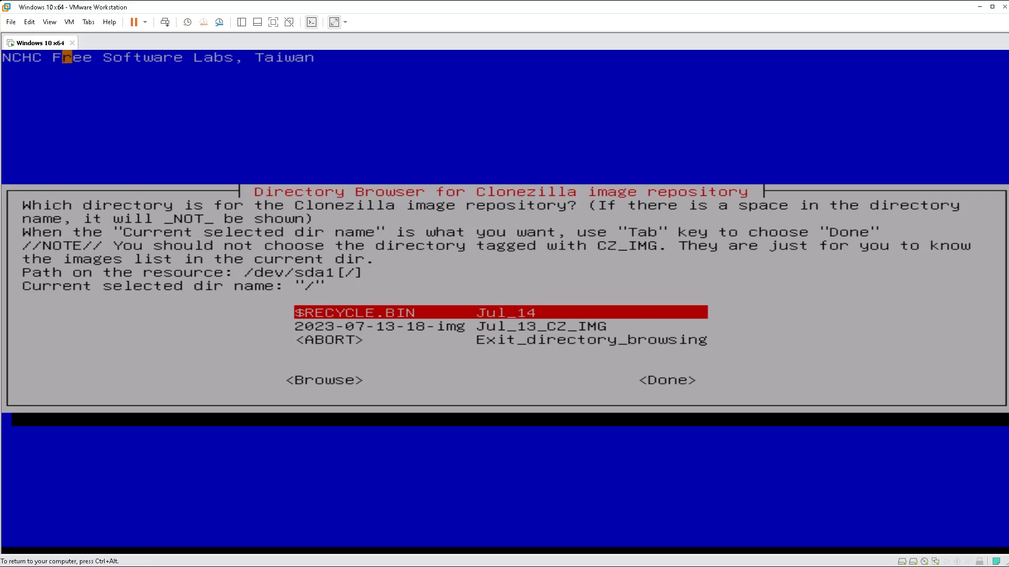
Step: Accept '/' on /dev/sda1 as the image directory in the Directory Browser
key(Down)
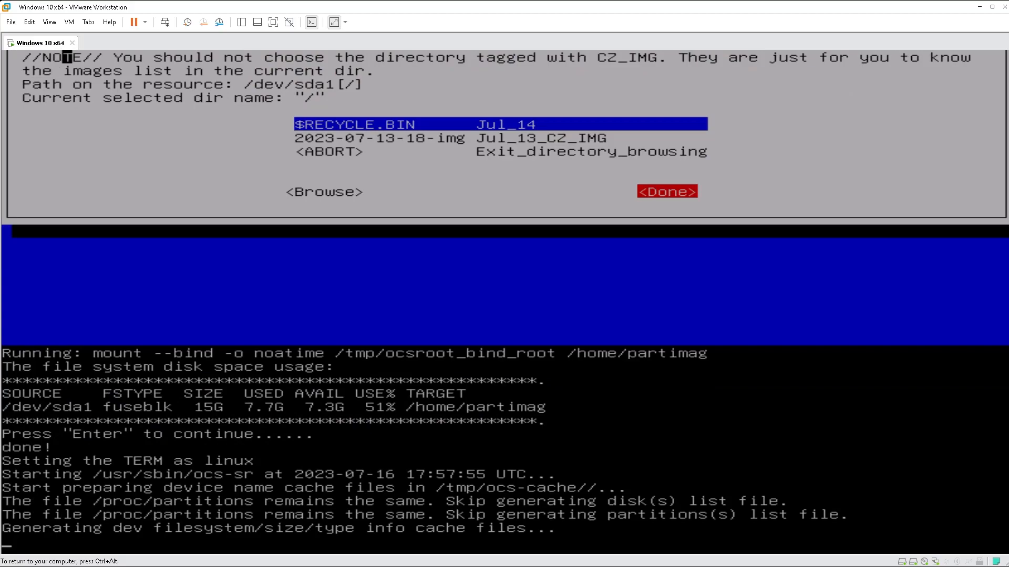
click(666, 191)
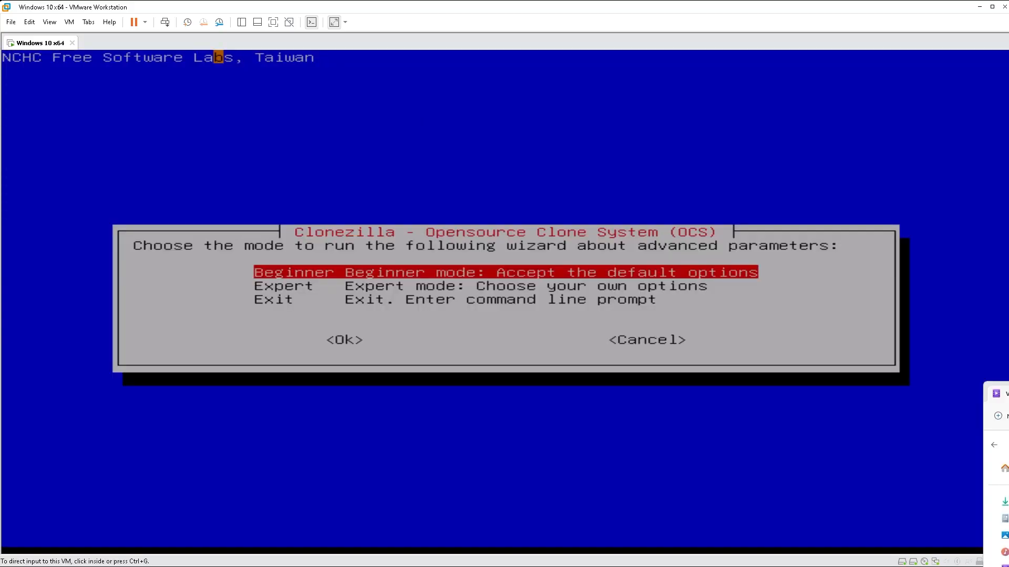
mouse_move(911, 401)
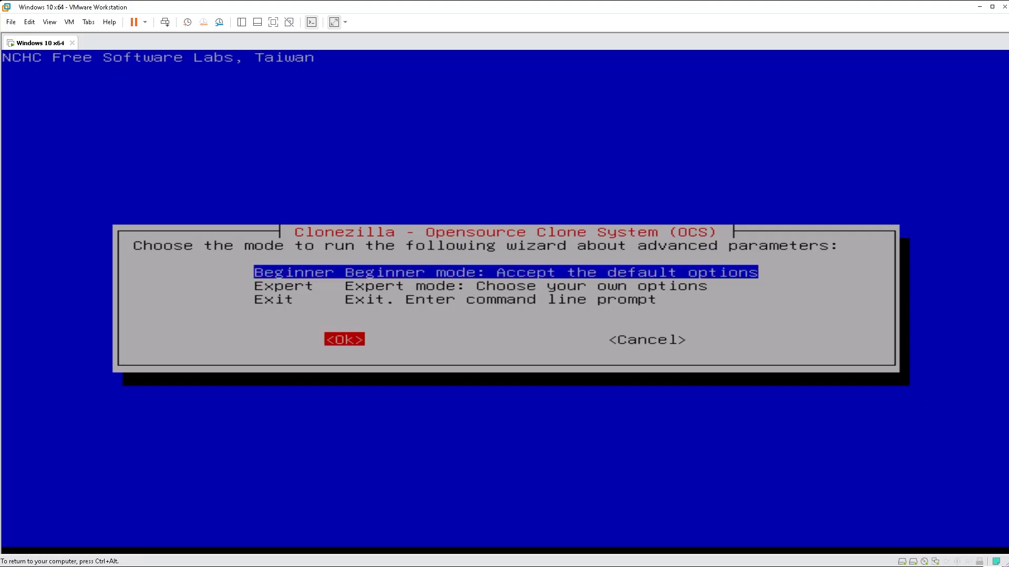
Step: Run the wizard in Beginner mode and choose the restoredisk operation
click(342, 340)
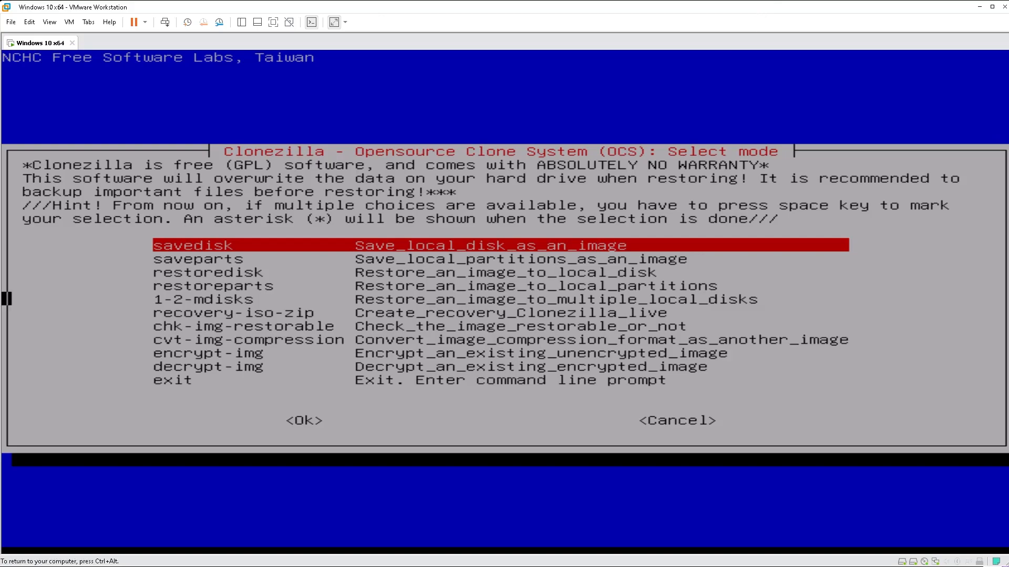
key(Down)
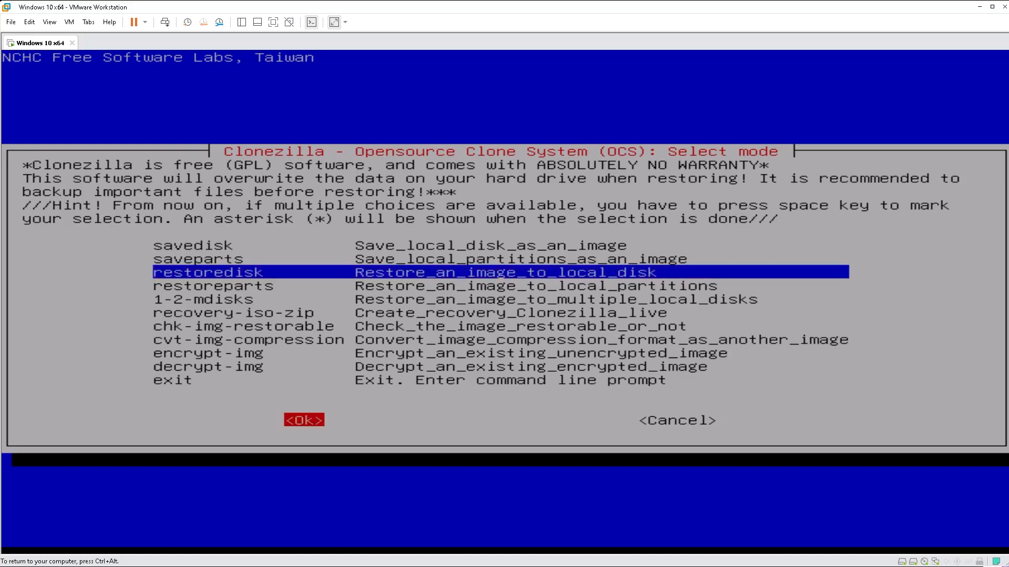
click(304, 419)
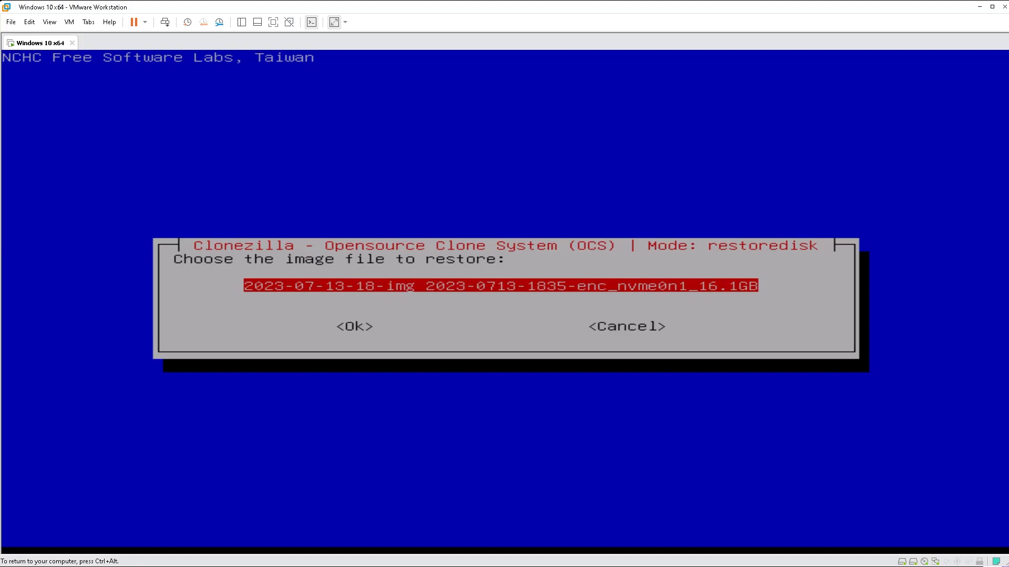
click(353, 326)
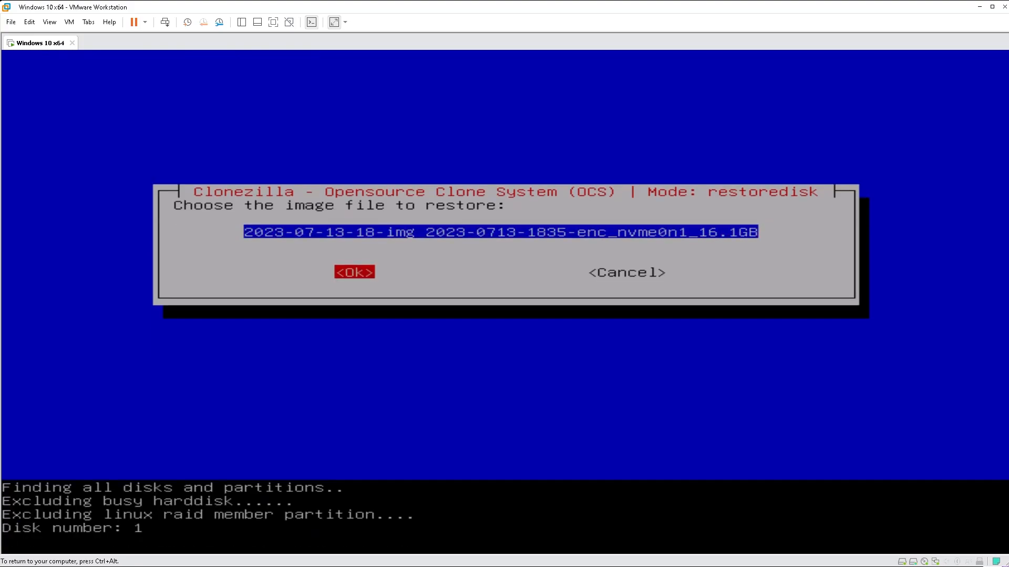
click(354, 272)
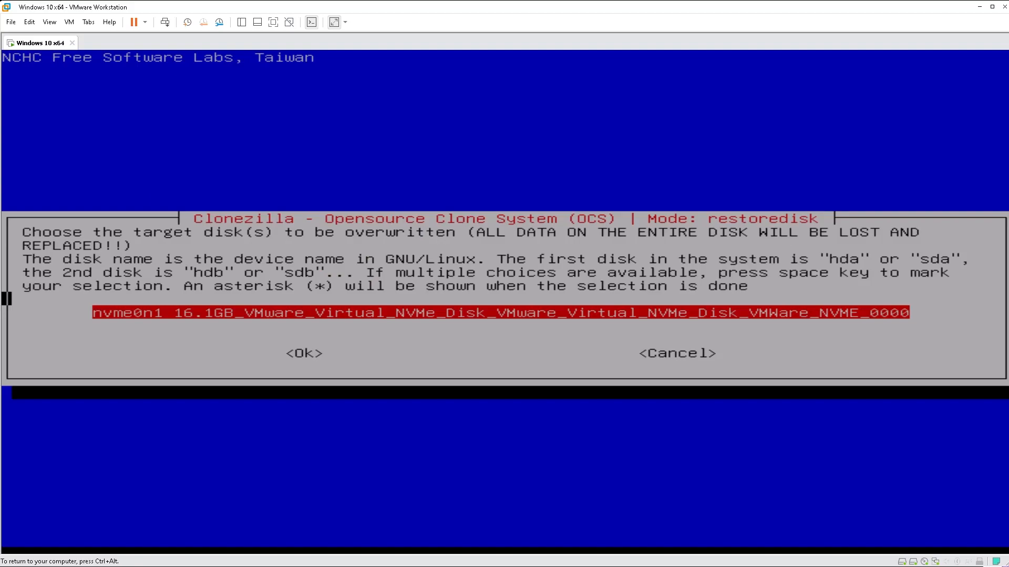
mouse_move(771, 25)
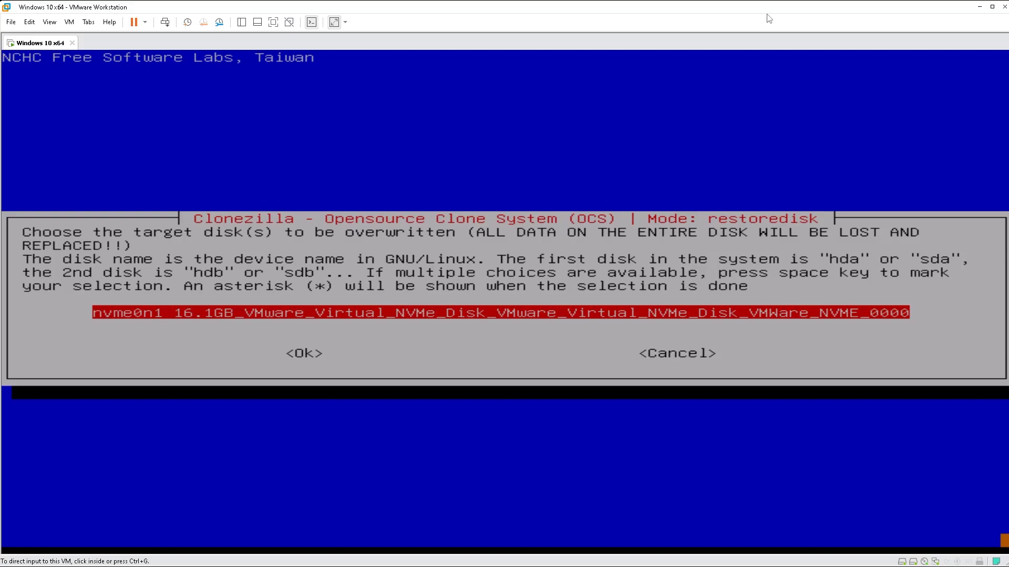
click(302, 353)
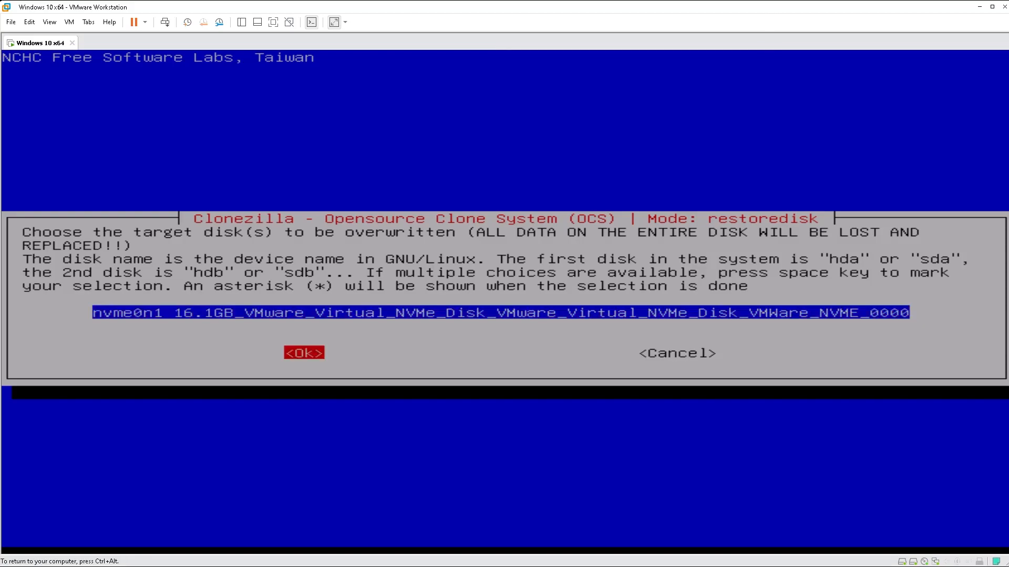
Step: Confirm nvme0n1 as the target disk to overwrite
click(303, 353)
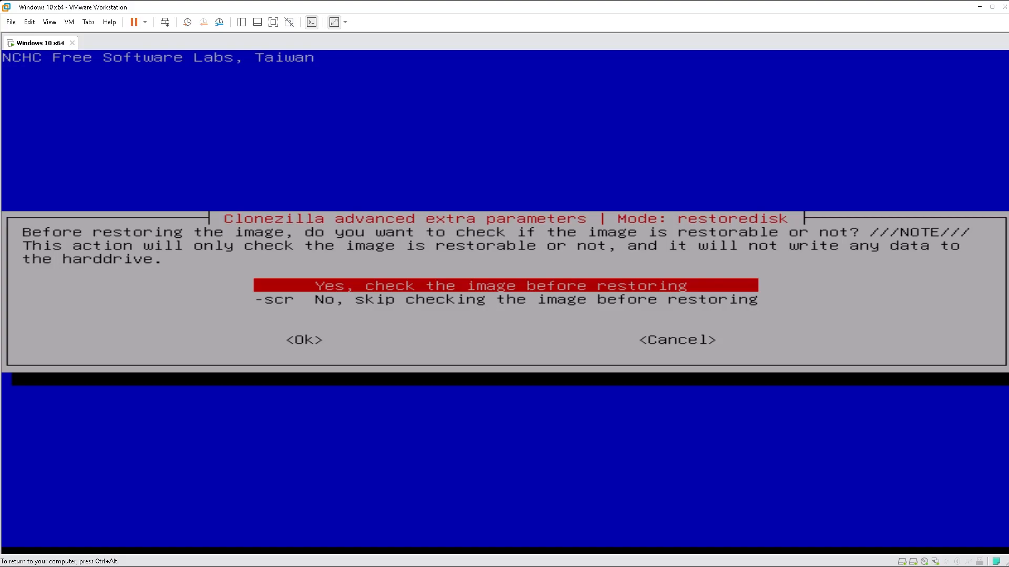
Step: Choose '-scr No, skip checking the image before restoring'
key(Down)
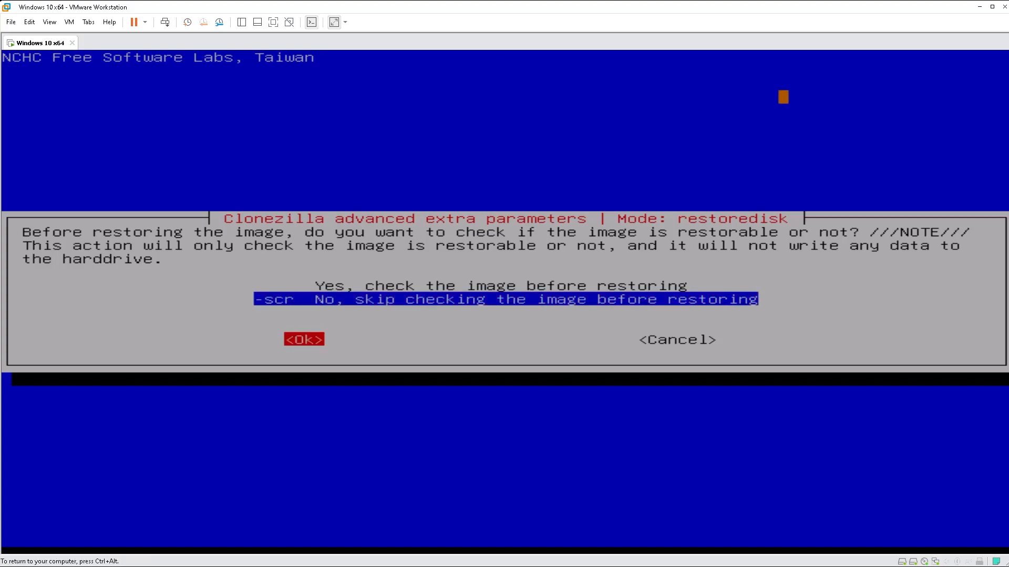
click(303, 340)
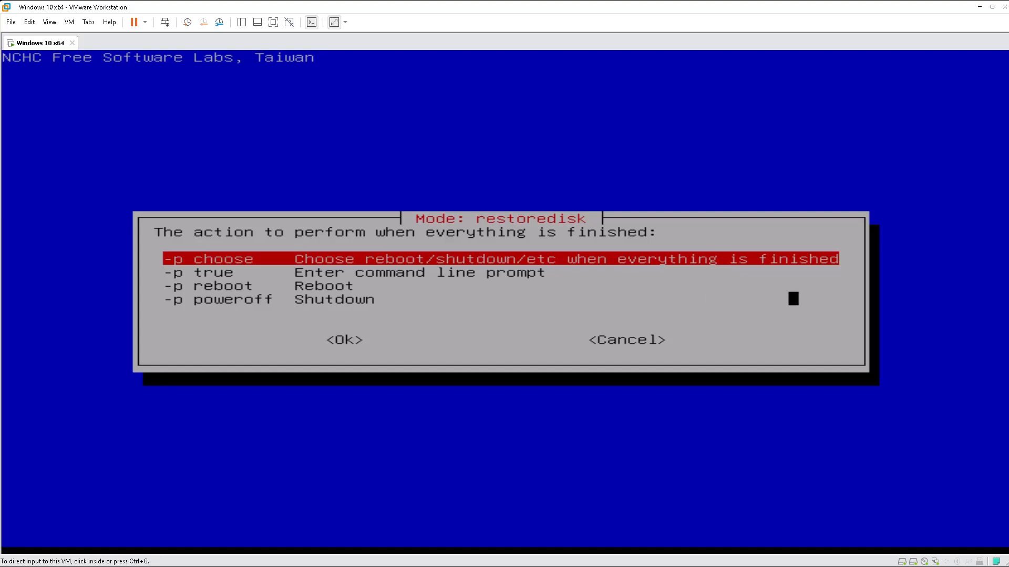
mouse_move(817, 19)
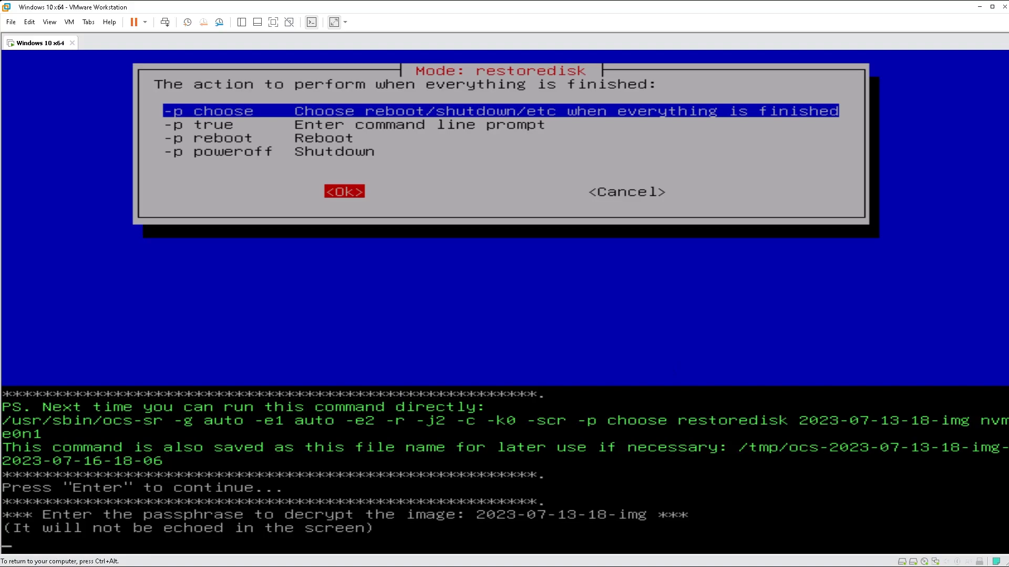
Step: Enter the image passphrase and answer y to confirm overwriting nvme0n1
click(344, 191)
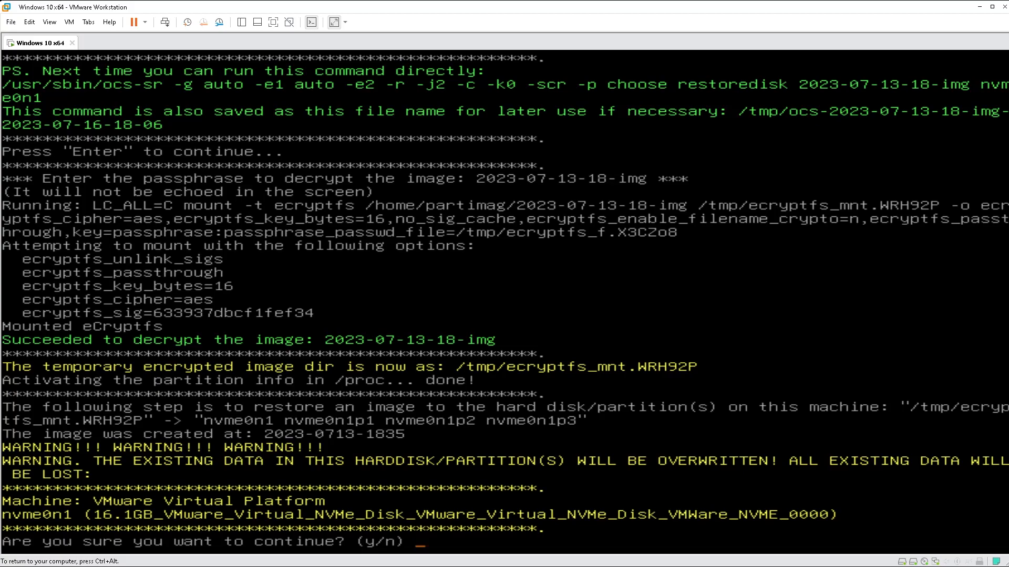
text(y)
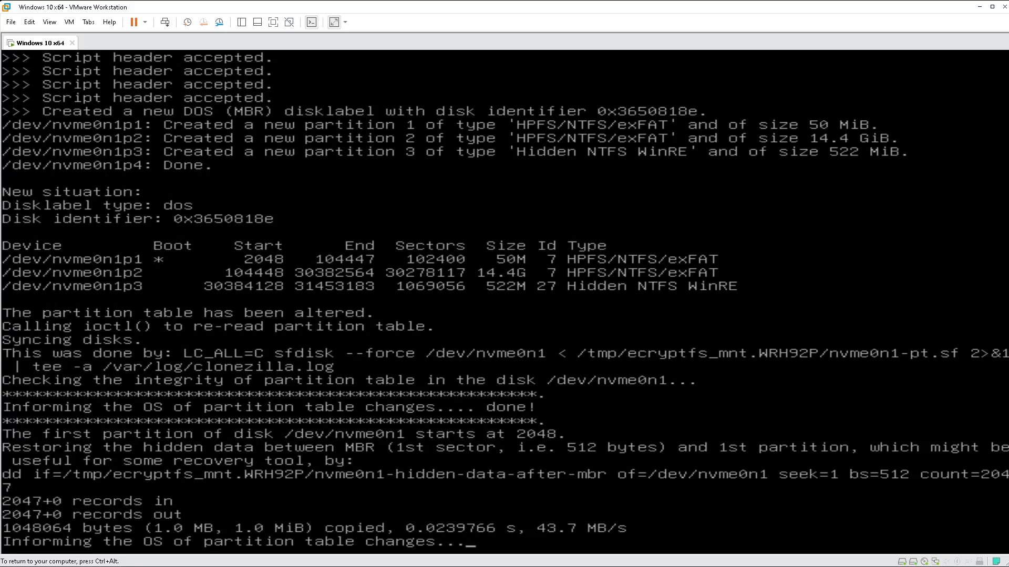
Step: Follow the console output as Clonezilla recreates the partition table and restores the three partitions to nvme0n1
scroll(down, 3)
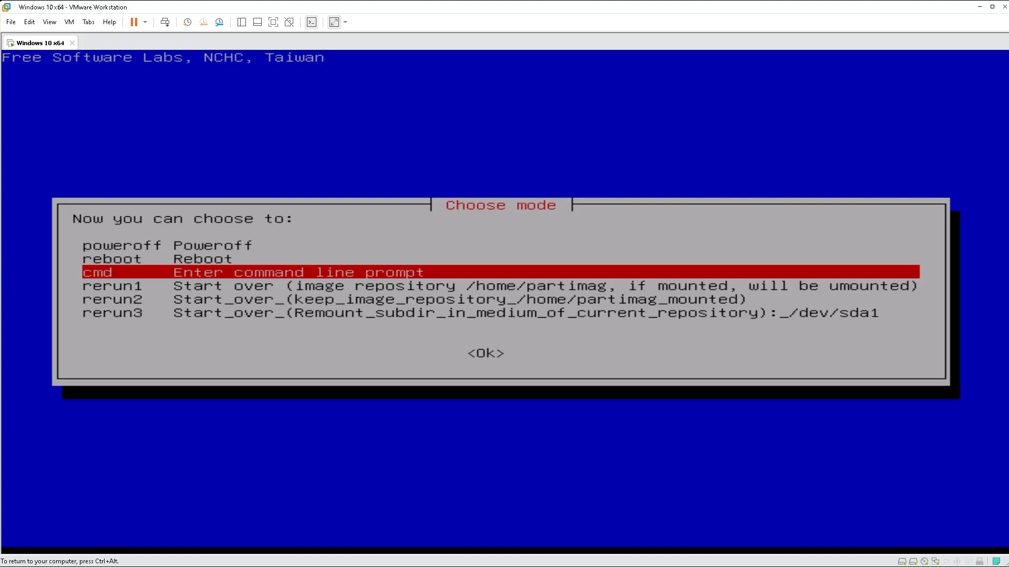
Step: Choose reboot from the end-of-job menu so the VM restarts after the restore
key(Up)
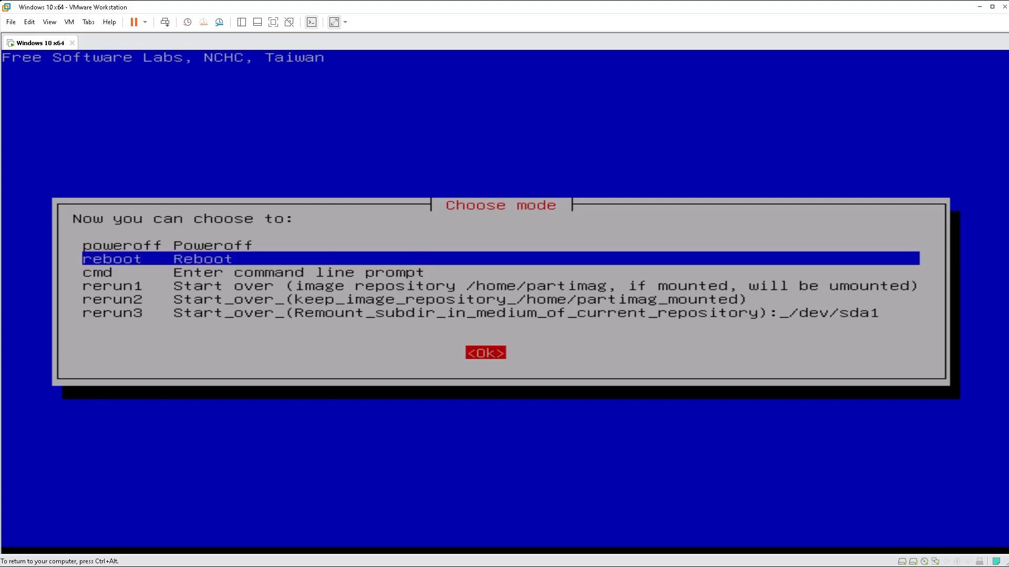
click(485, 353)
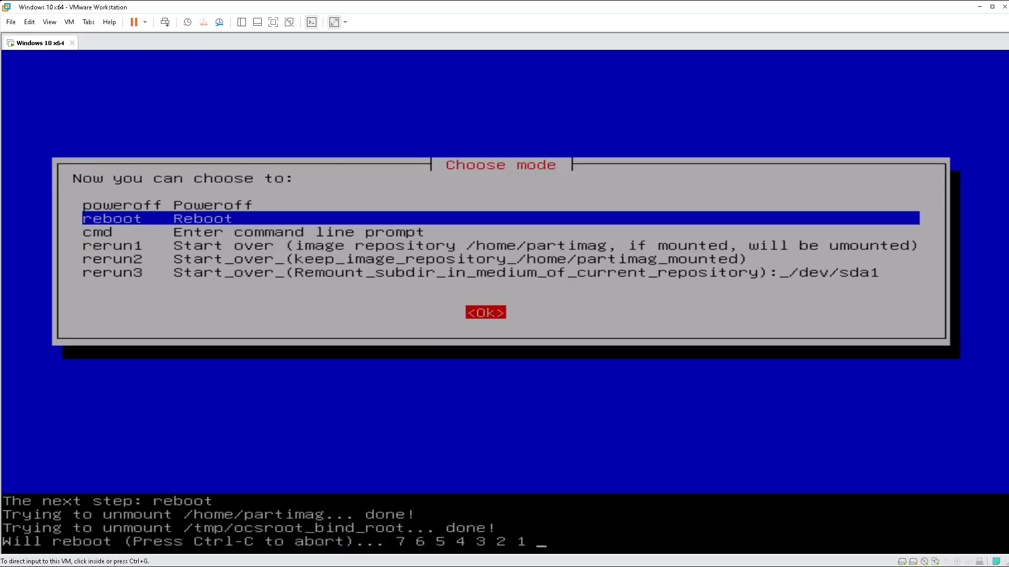